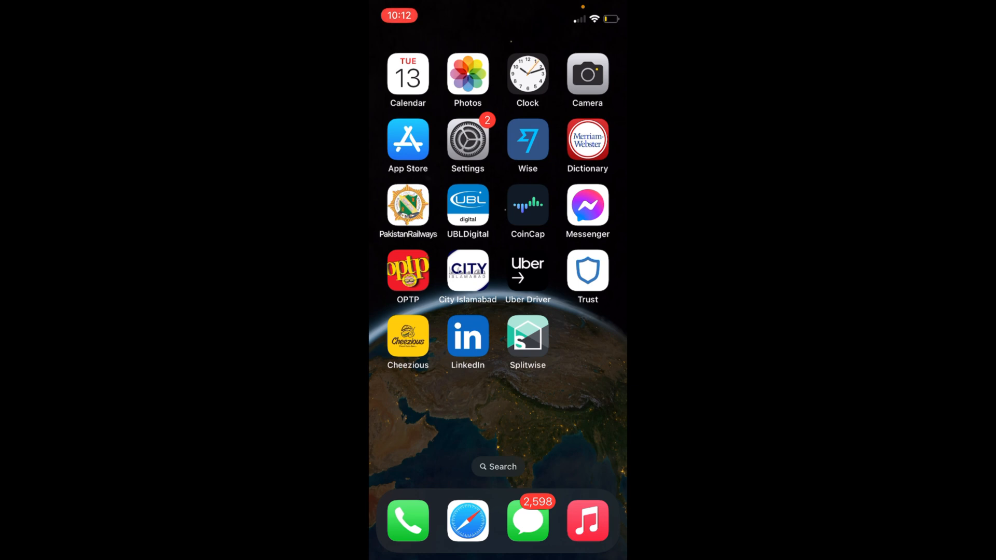
Step: Launch Settings from the home screen and scroll down its main list
left_click(467, 138)
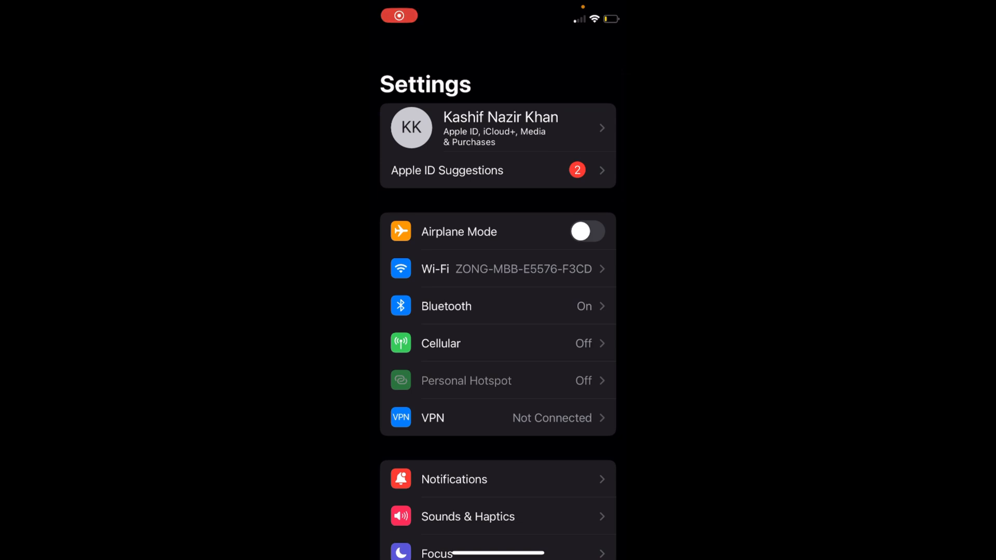
scroll("down", 3)
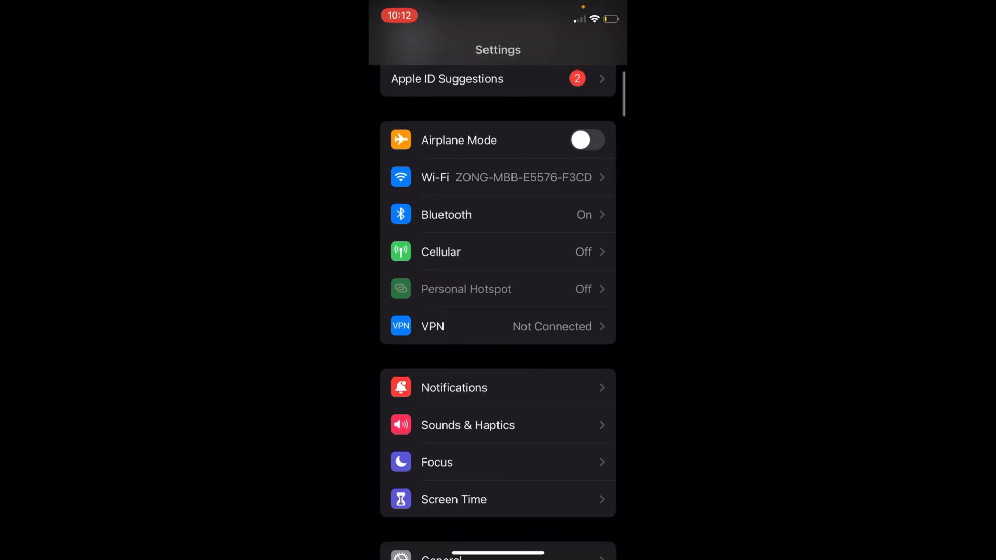
scroll("down", 3)
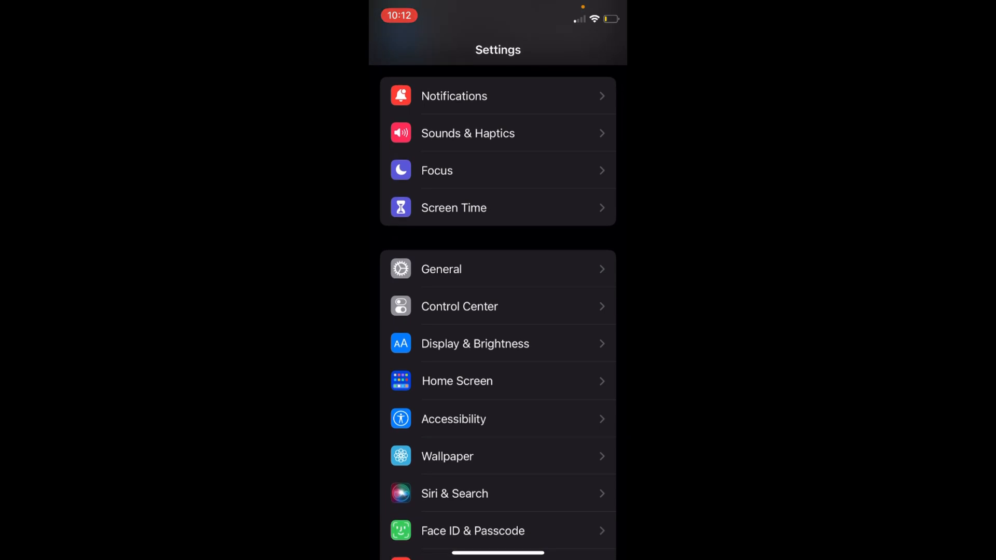
Step: Go into General and open Transfer or Reset iPhone at the bottom
left_click(441, 269)
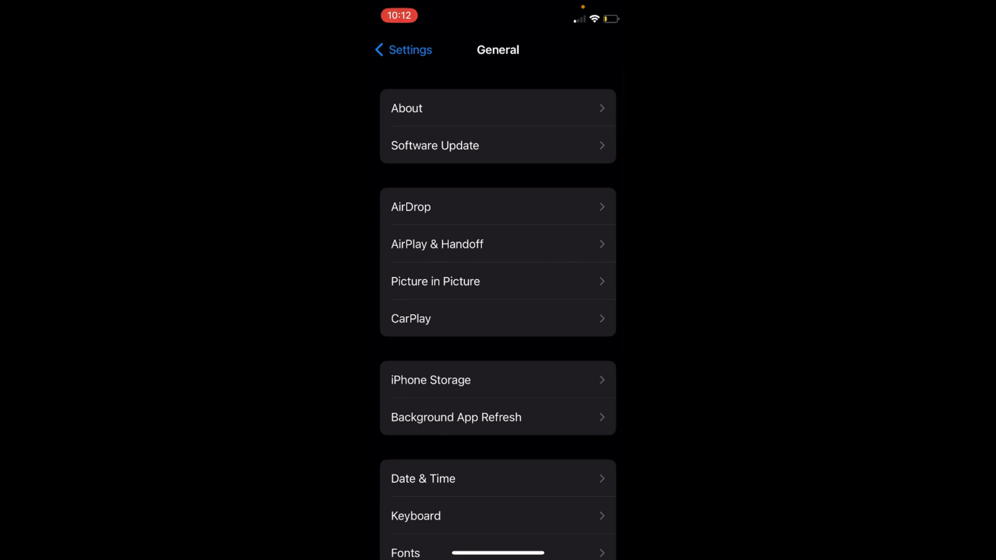
scroll("down", 3)
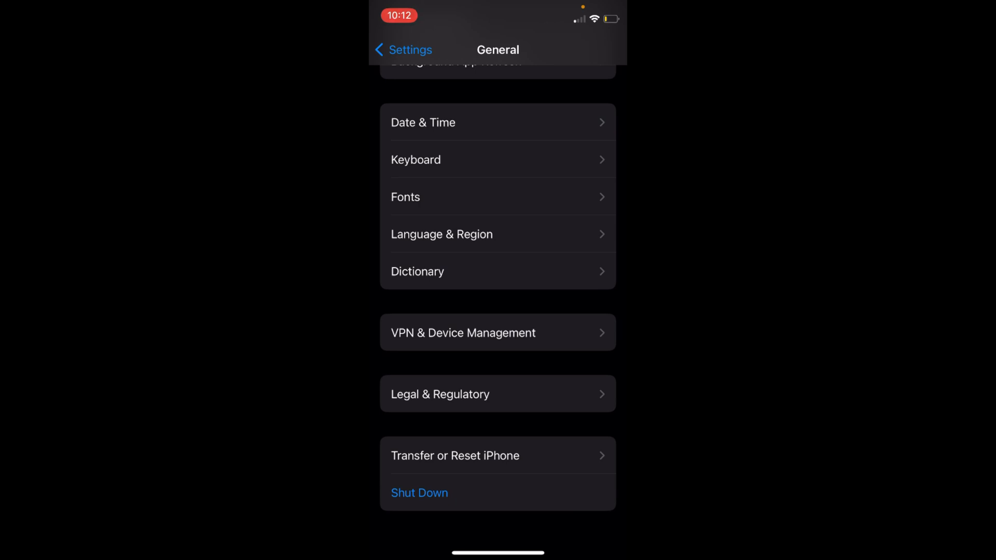
left_click(455, 455)
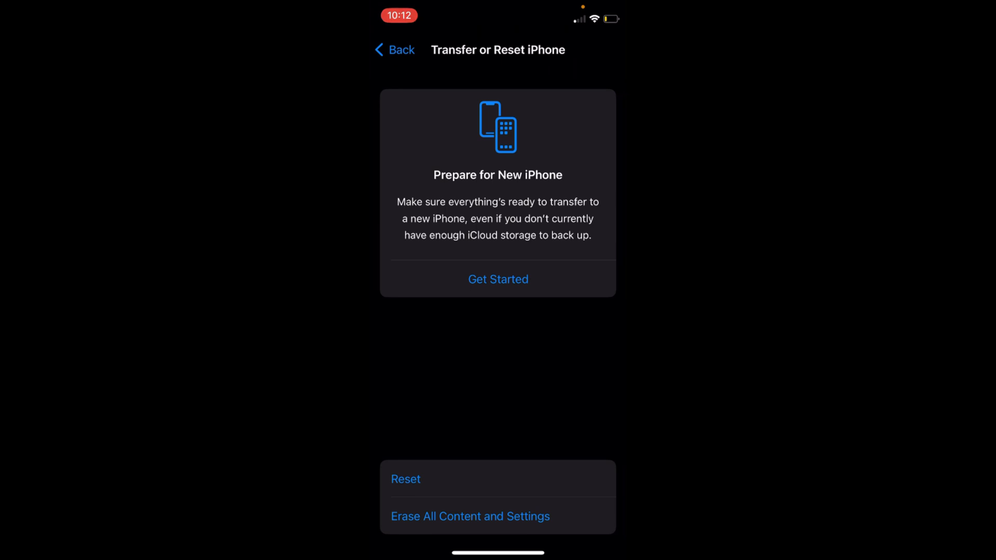
Step: Choose Reset, then Reset Network Settings, reaching the Enter Passcode prompt
left_click(405, 479)
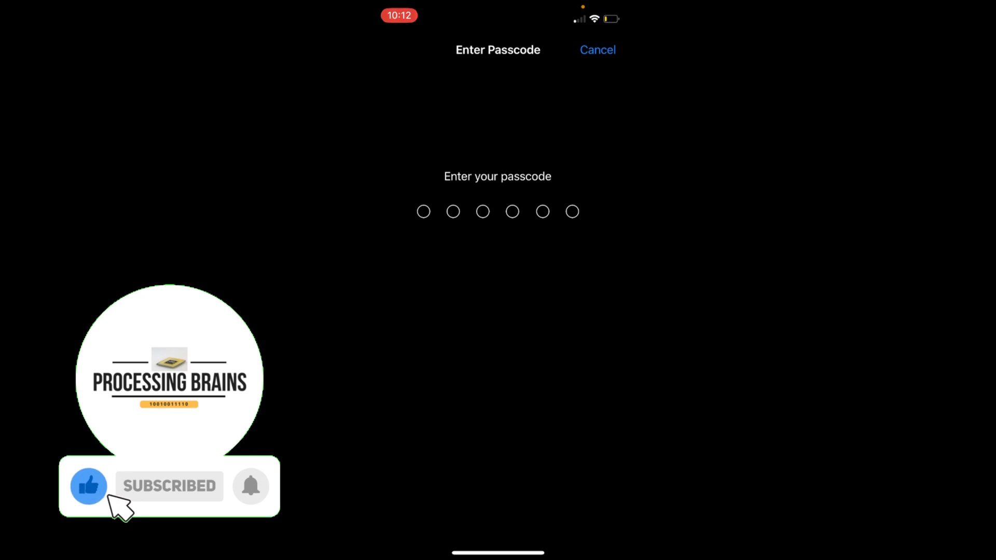
left_click(250, 486)
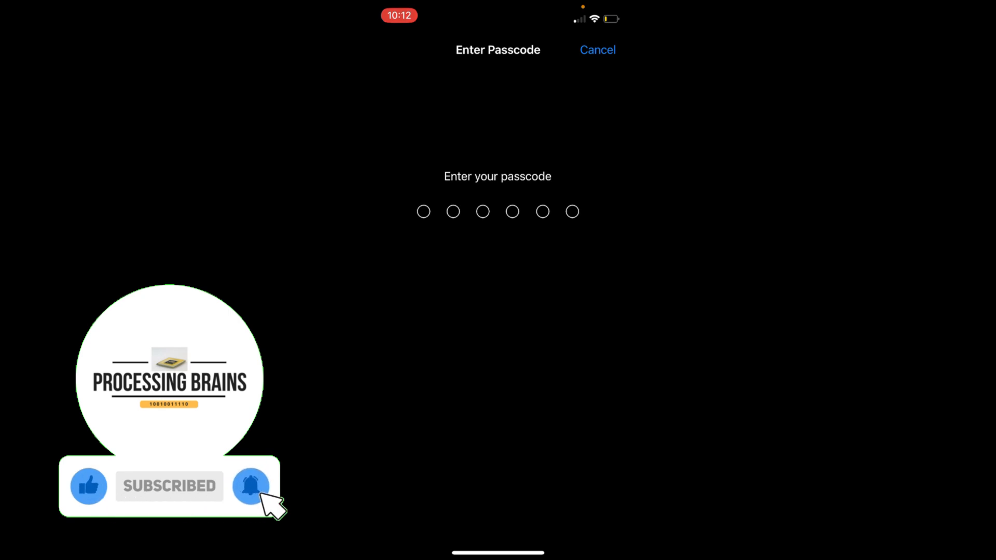